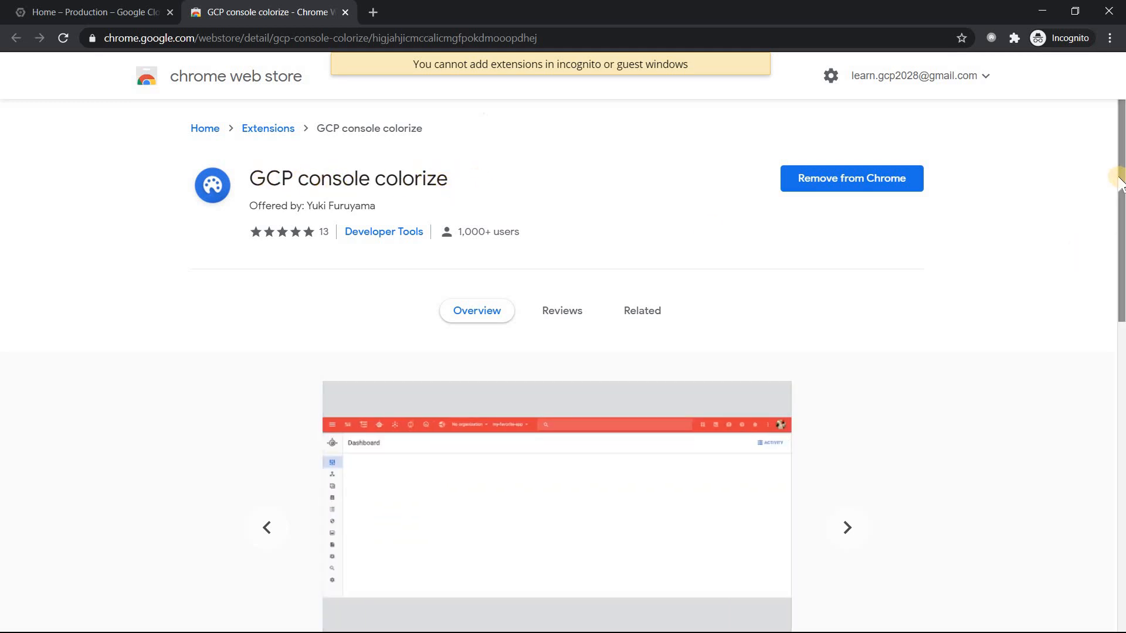
View the extension's screenshot showing project IDs paired with header colours
scroll(down, 3)
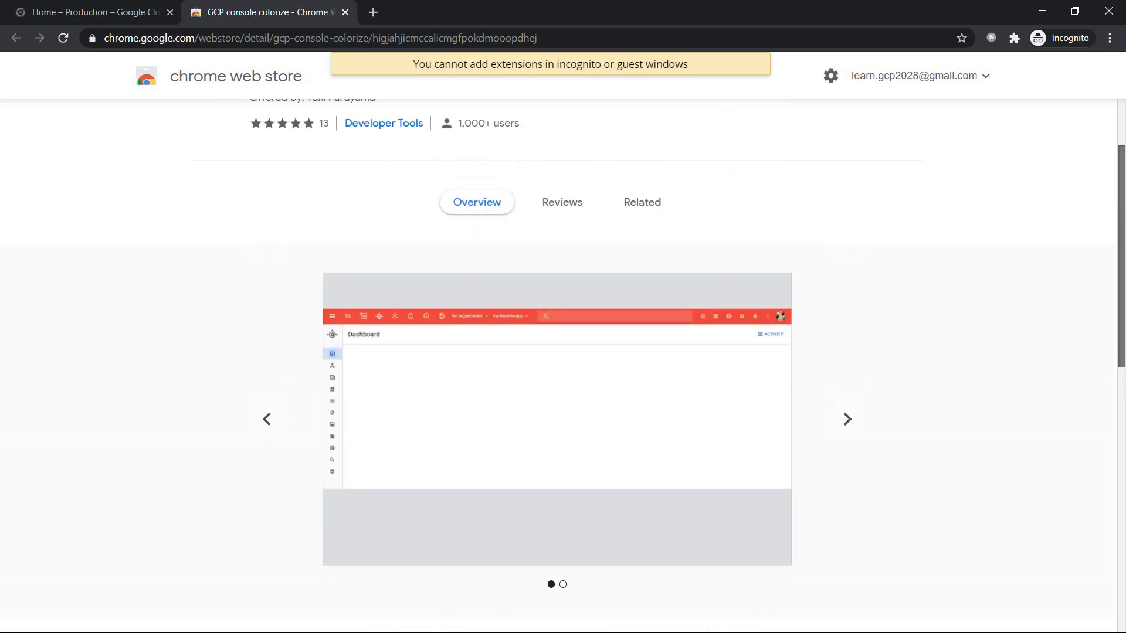
click(845, 421)
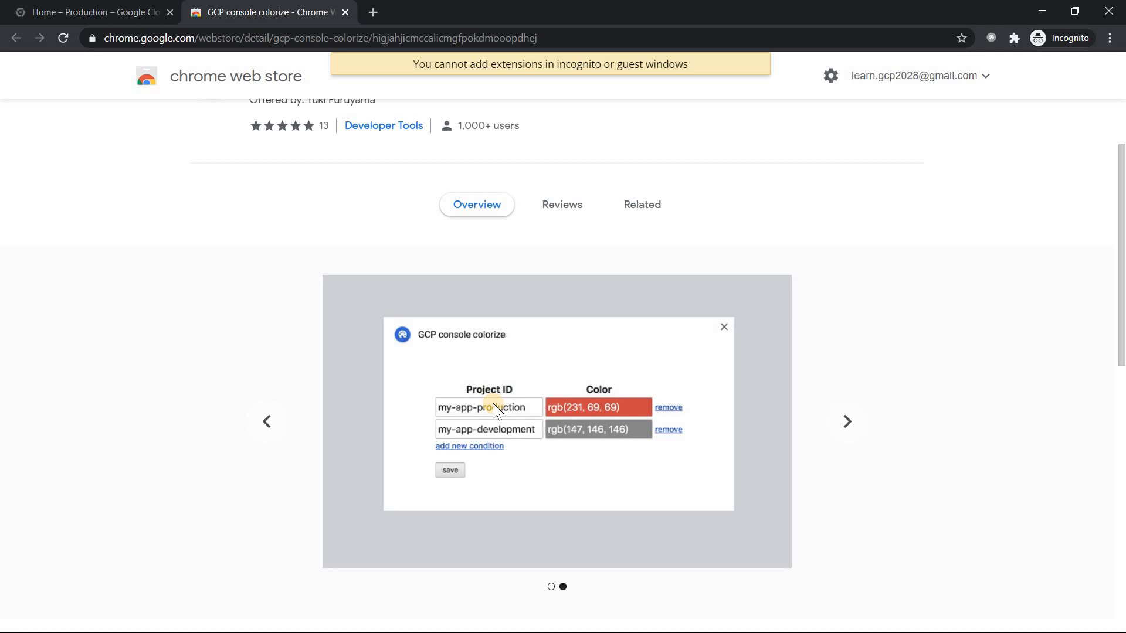
mouse_move(592, 407)
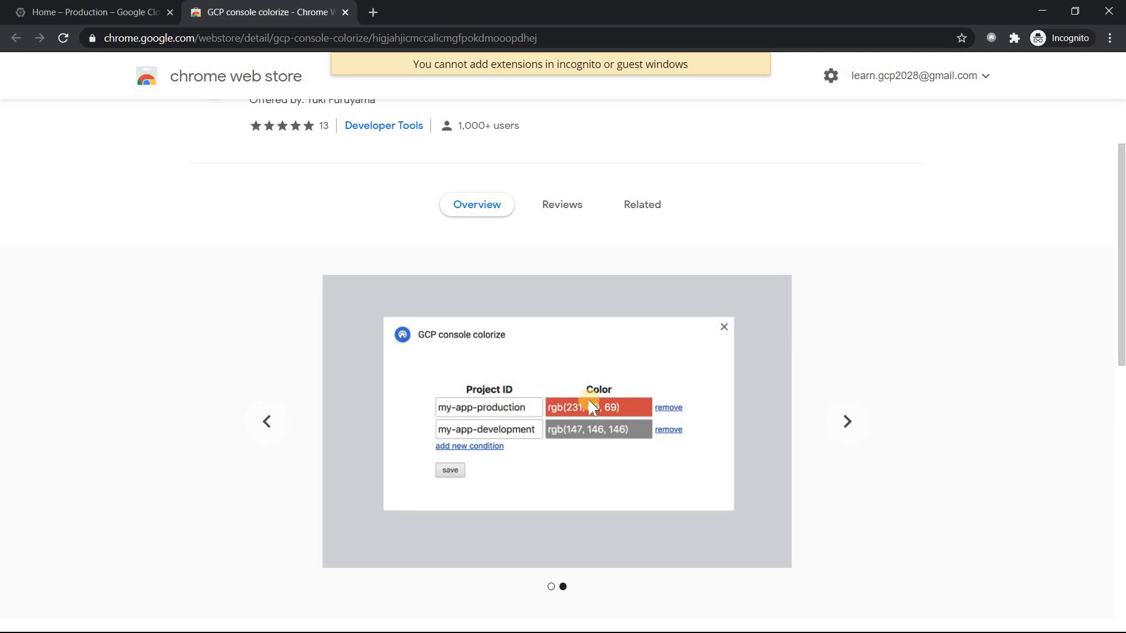
mouse_move(595, 408)
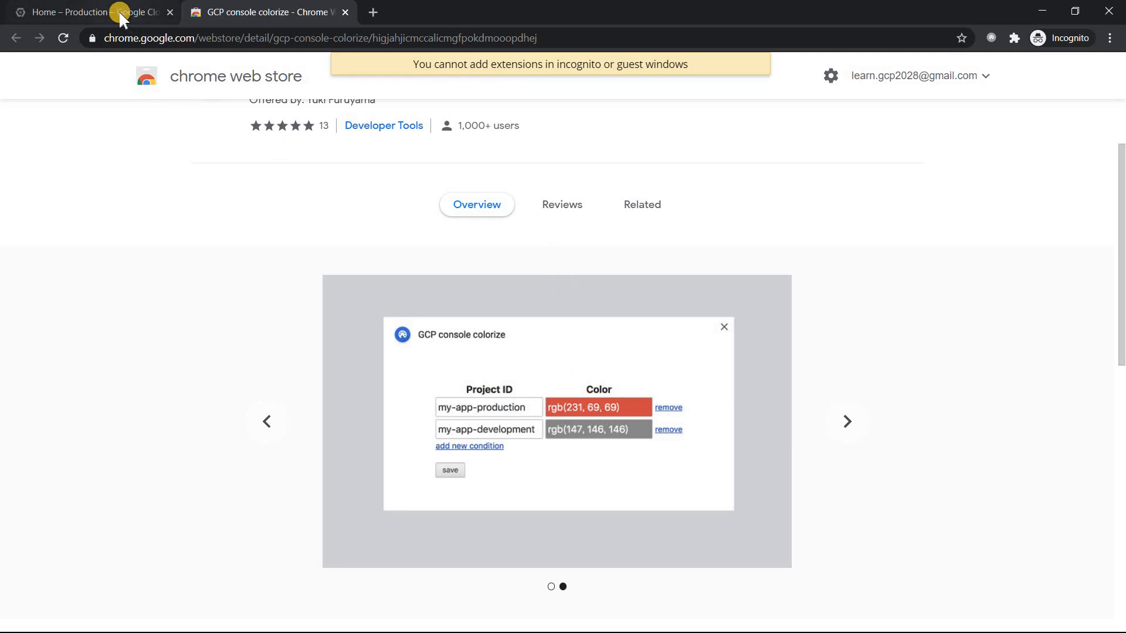
Bring the Google Cloud Console tab to the front, currently on the Production project
click(94, 12)
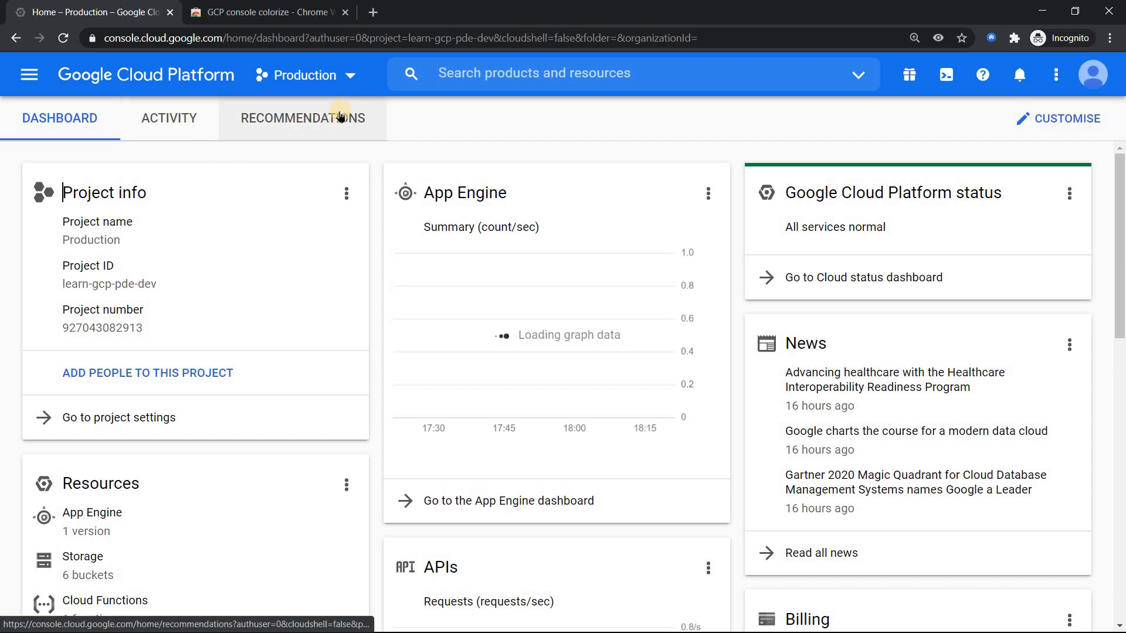
click(266, 12)
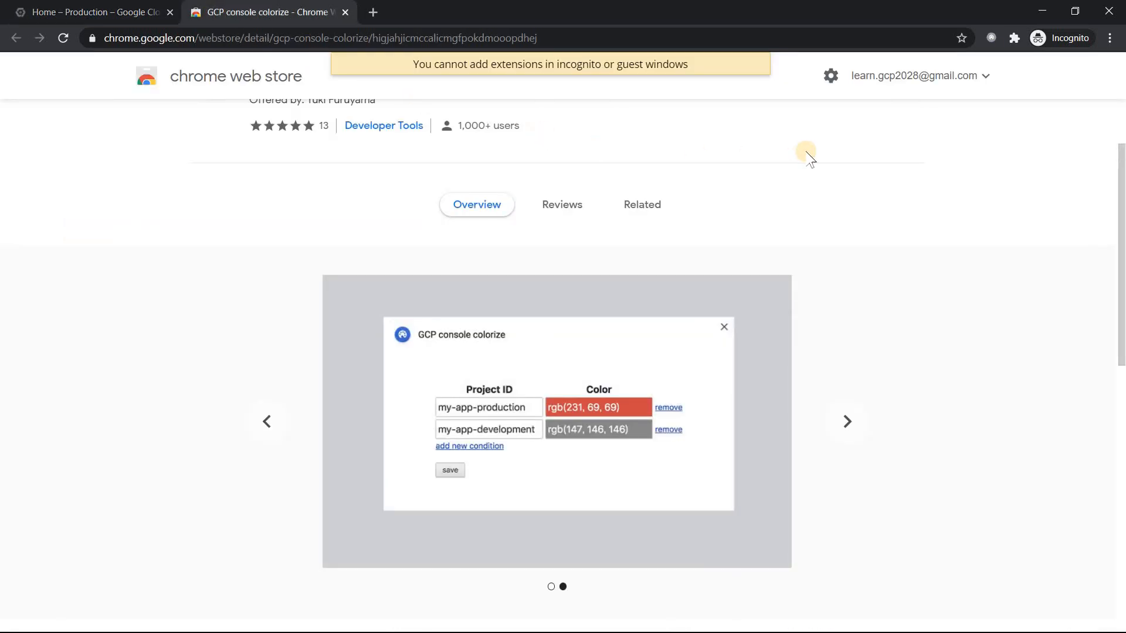
click(86, 11)
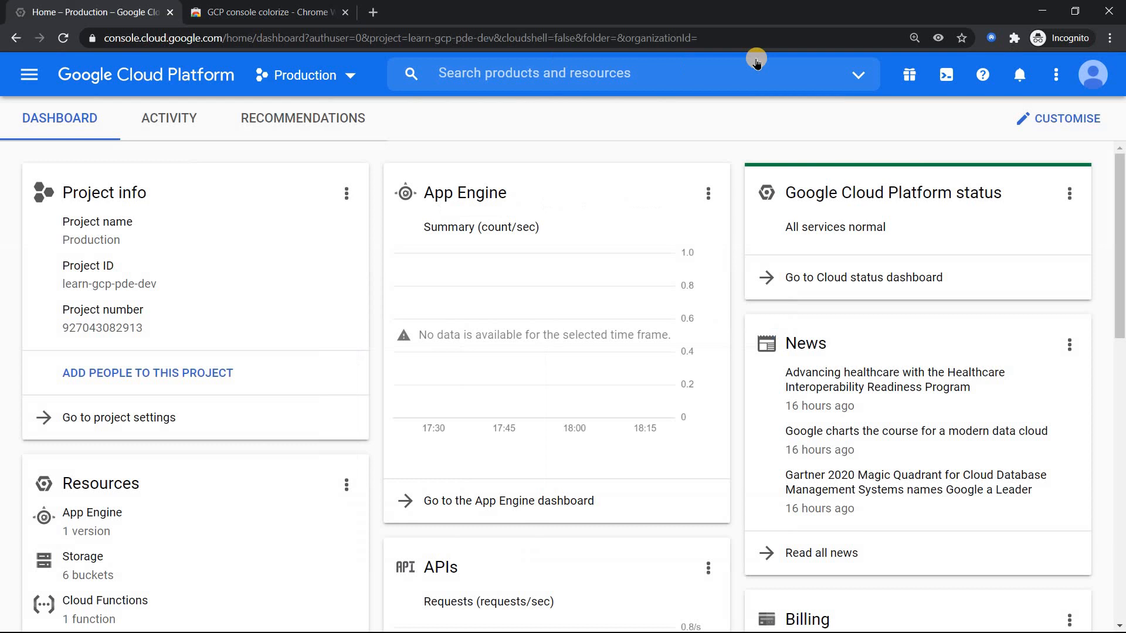
mouse_move(992, 38)
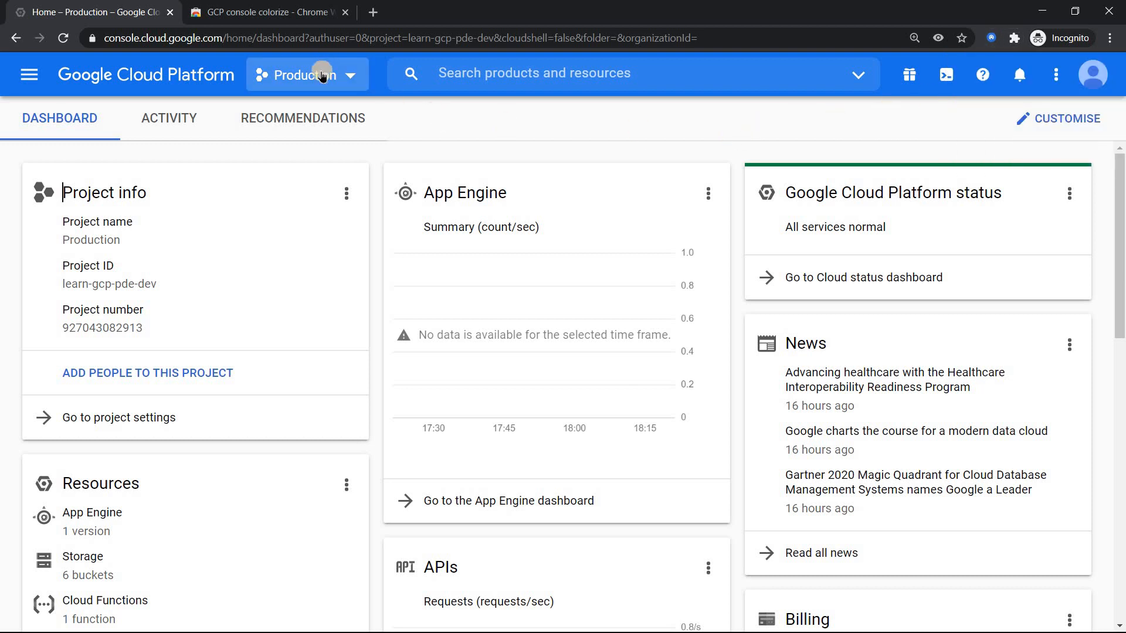
mouse_move(29, 74)
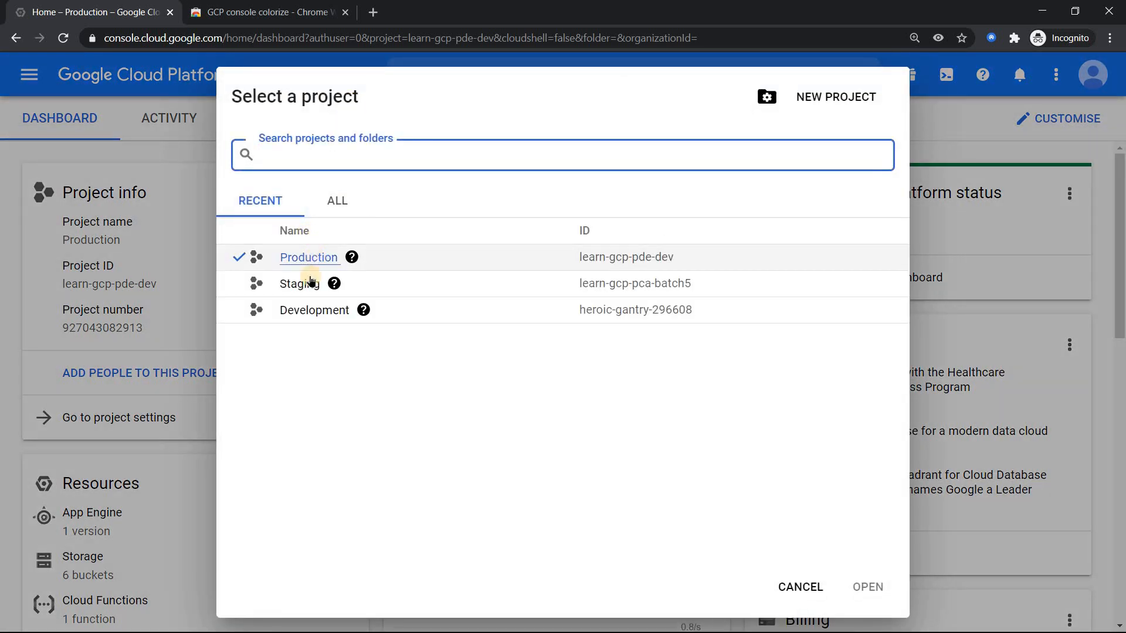
mouse_move(312, 323)
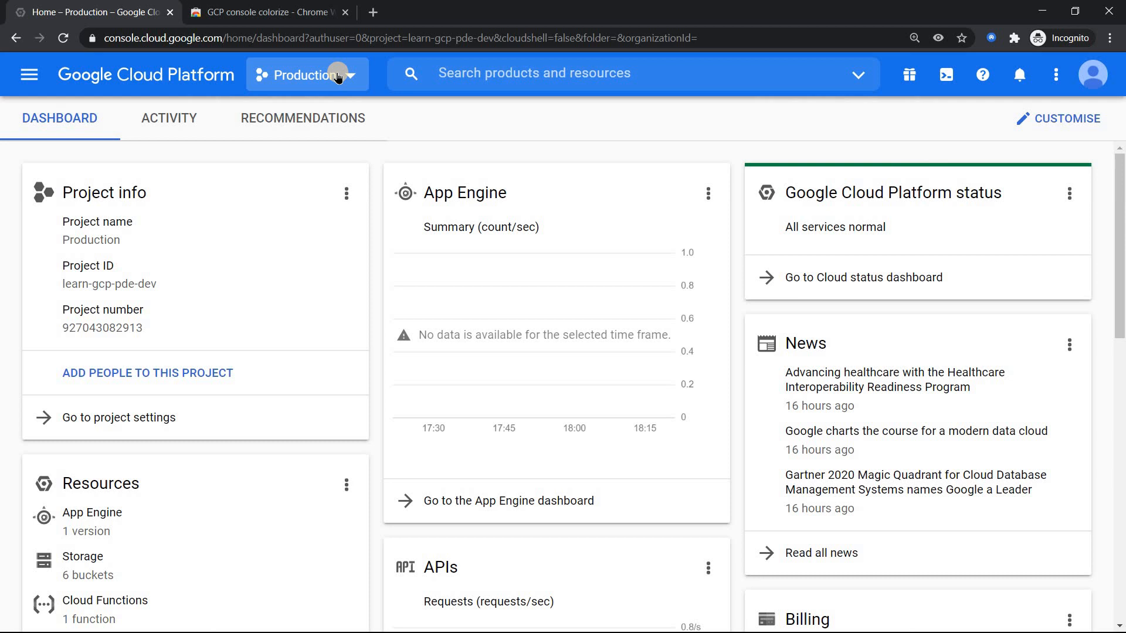
Switch the console from Production to the Staging project via the project picker
click(305, 74)
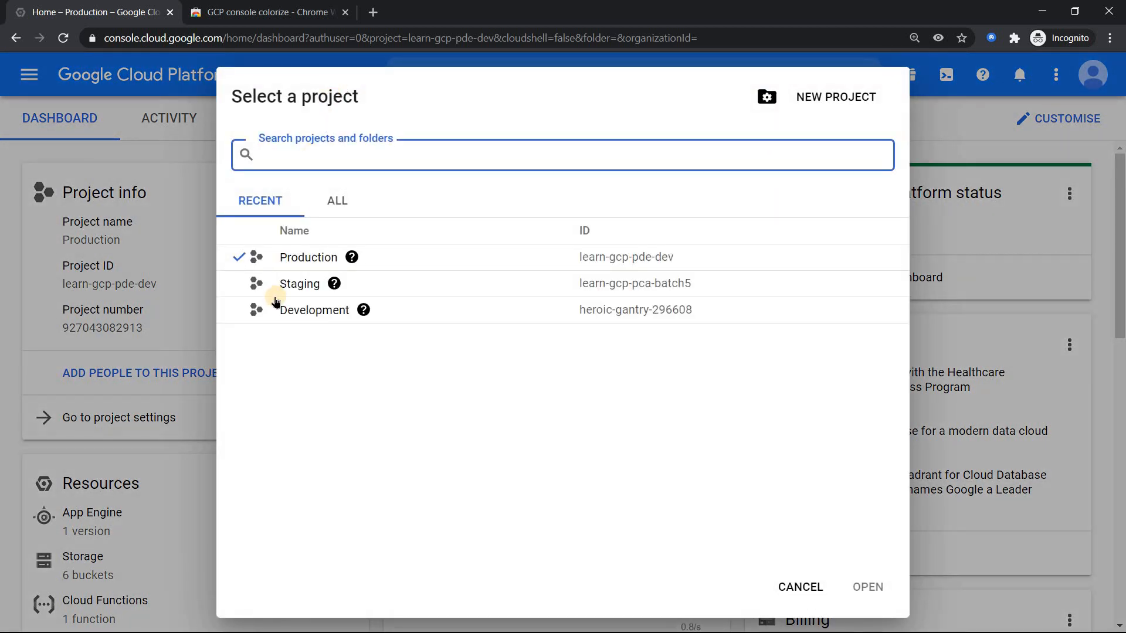
click(299, 284)
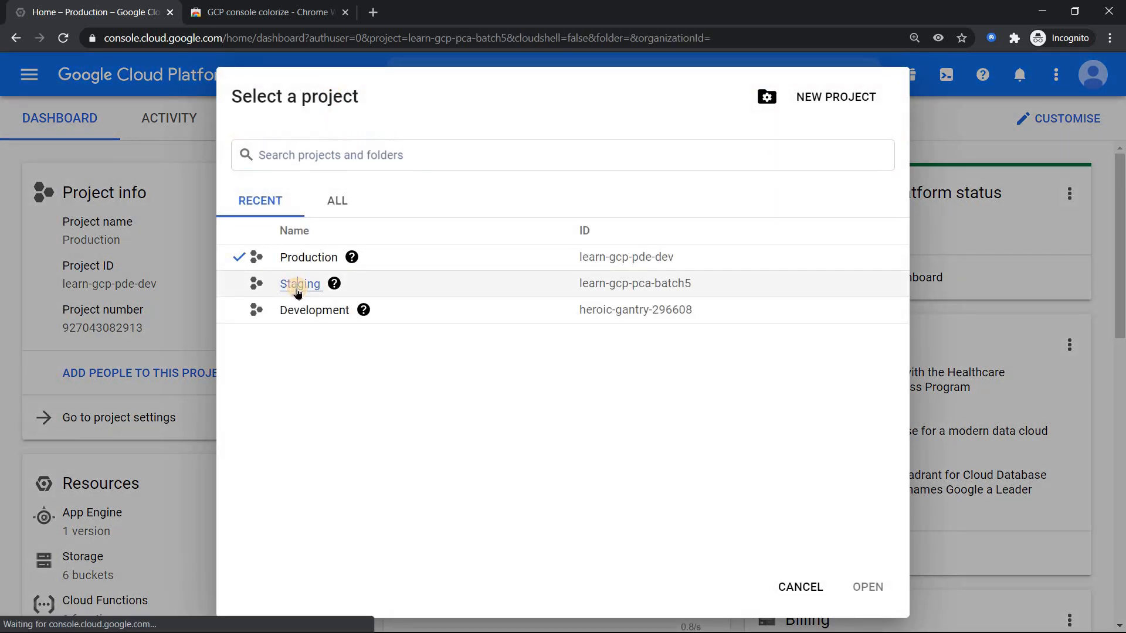
click(300, 283)
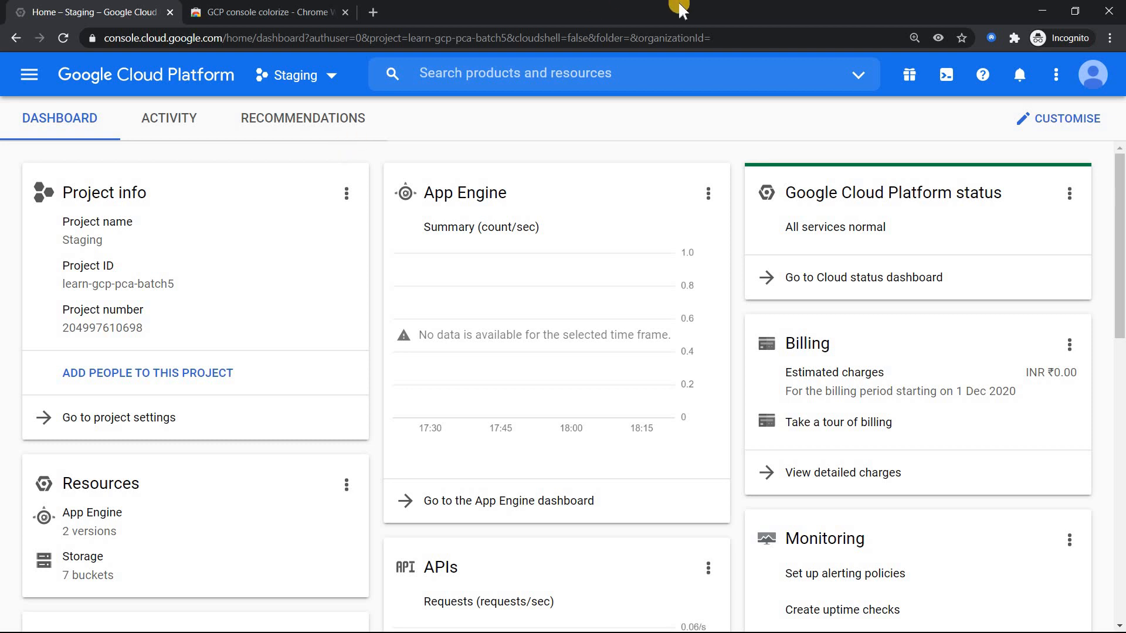
click(295, 75)
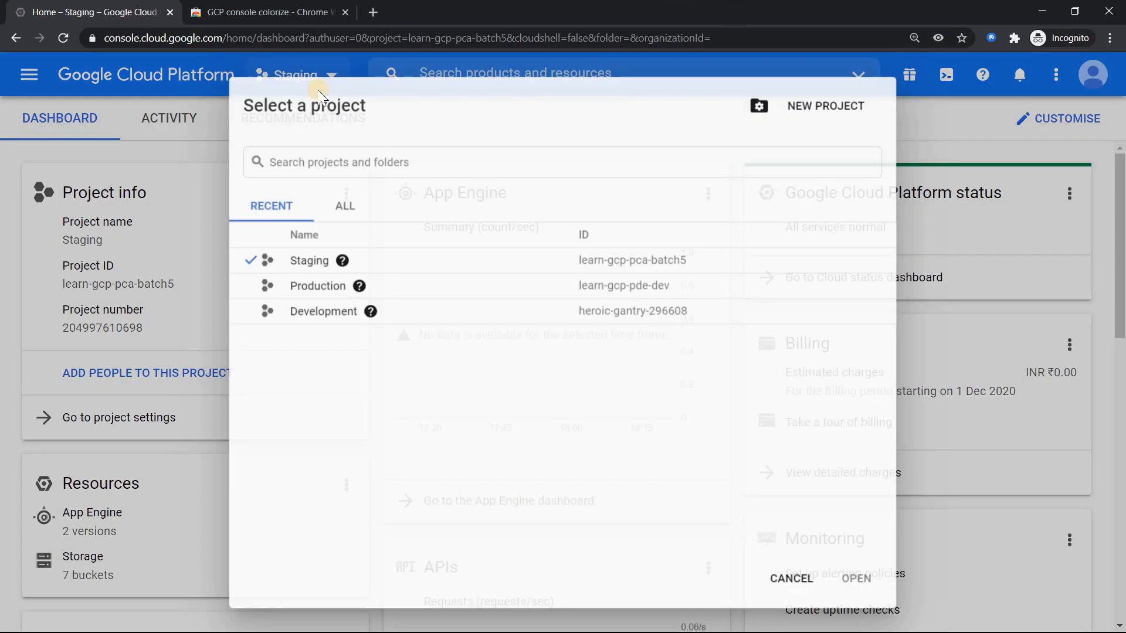
Switch back to the Production project and bring up the colorize extension's options
click(318, 285)
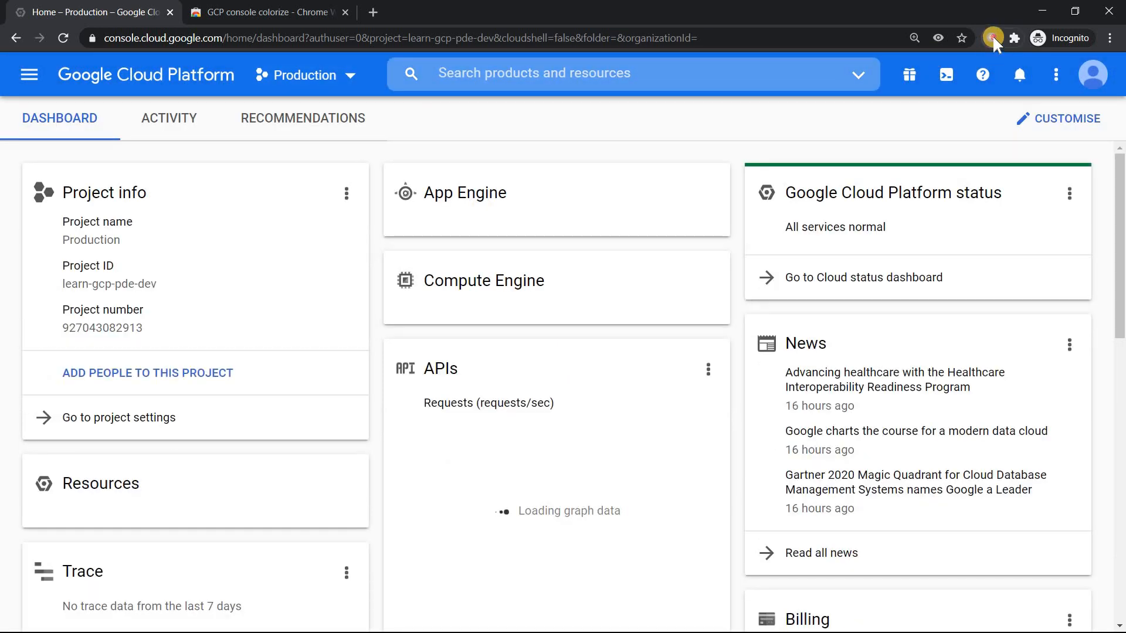
click(994, 37)
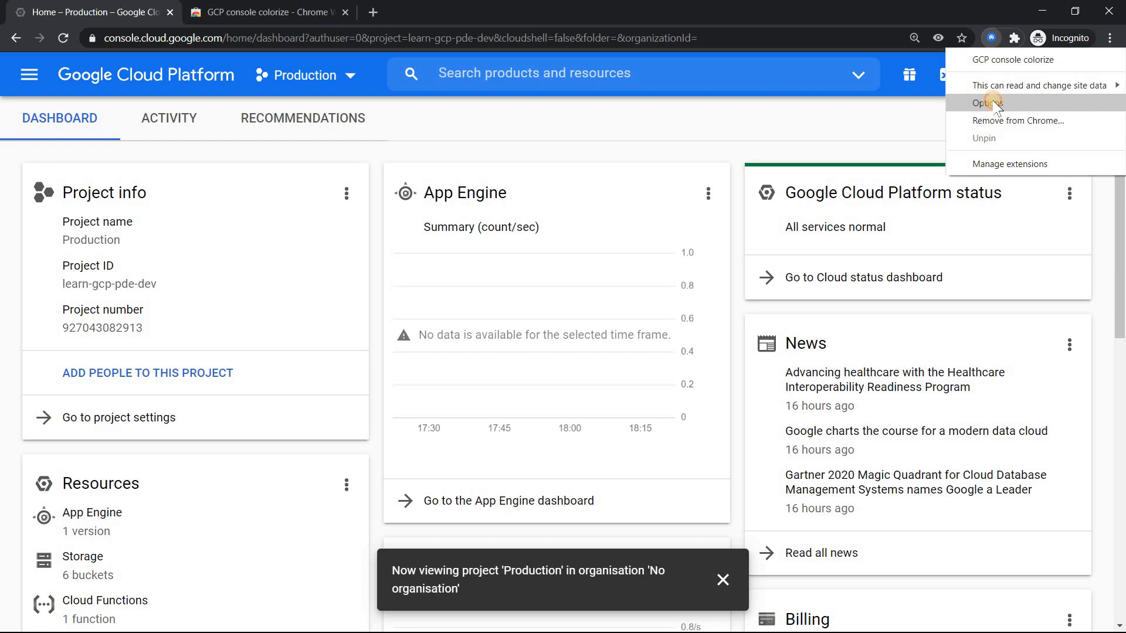
click(986, 102)
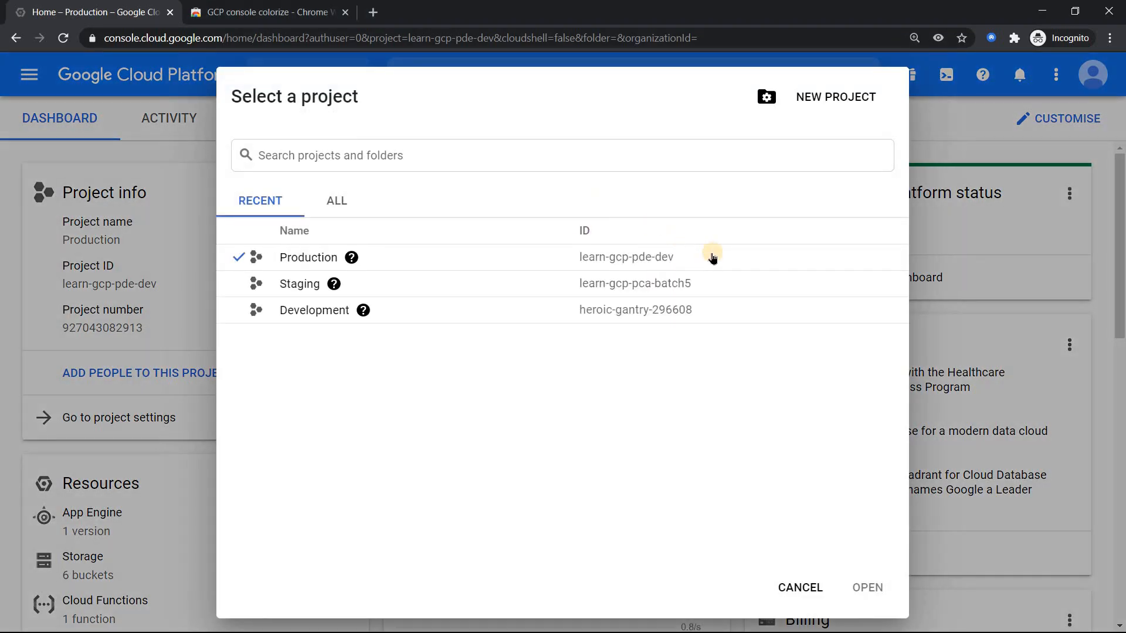
Select the Production project ID in the picker for the first colour condition
double_click(625, 256)
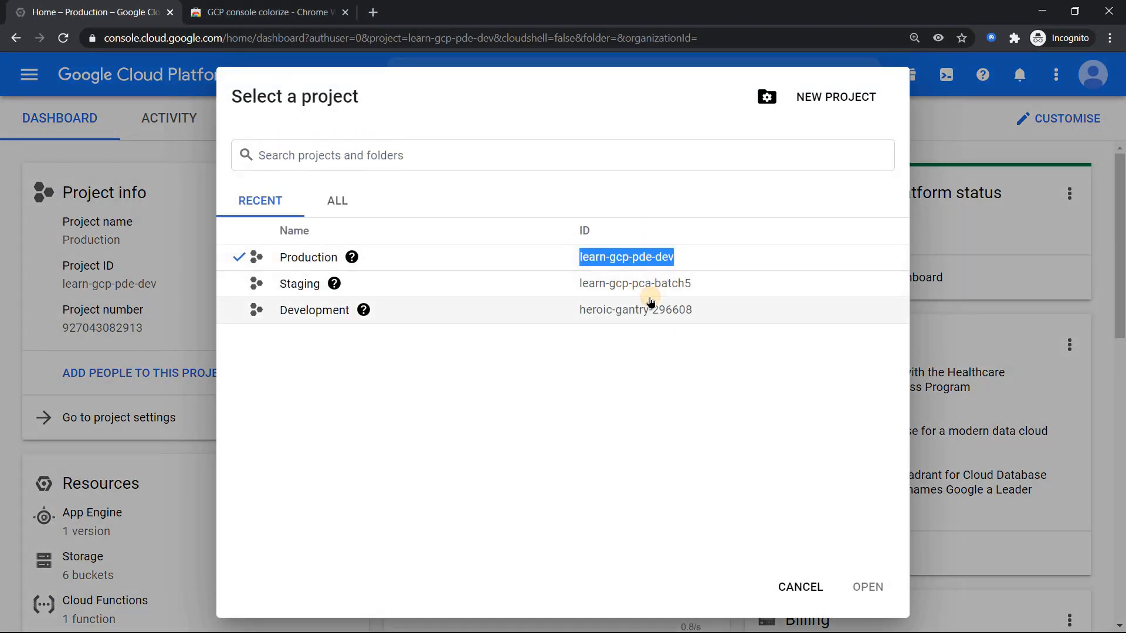
click(270, 21)
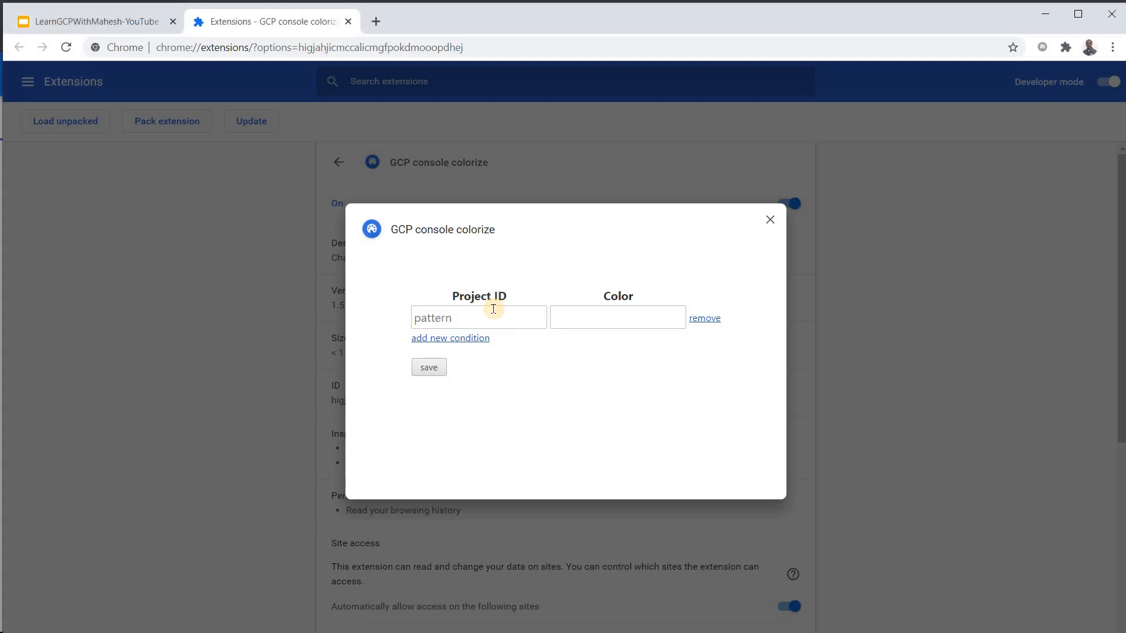
Map learn-gcp-pde-dev to red and add a second blank condition row
click(616, 318)
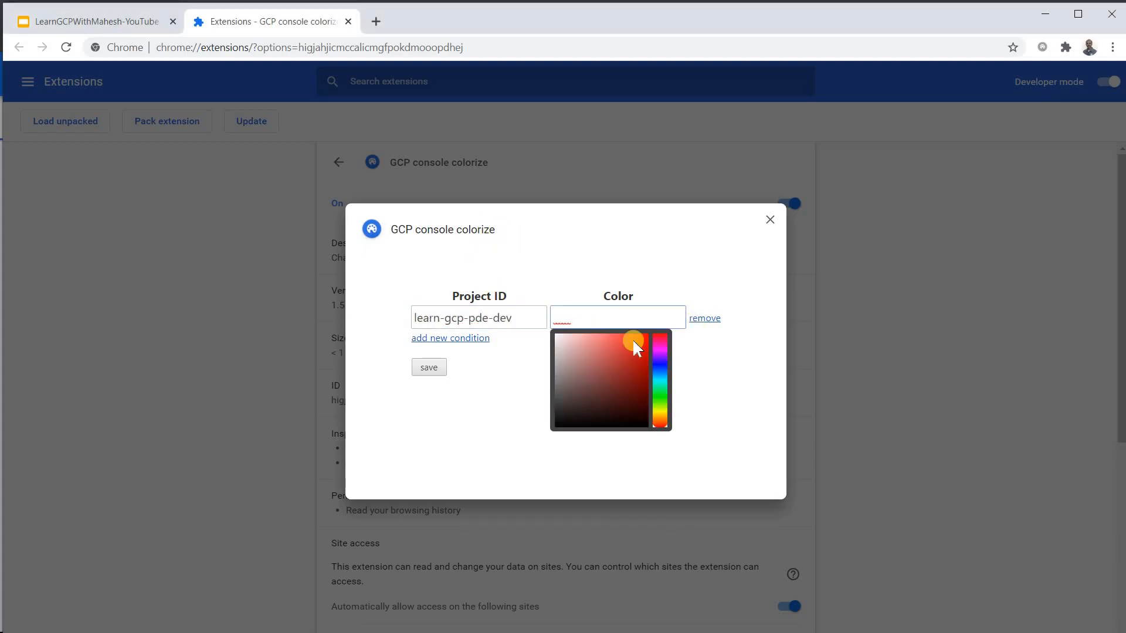
click(635, 337)
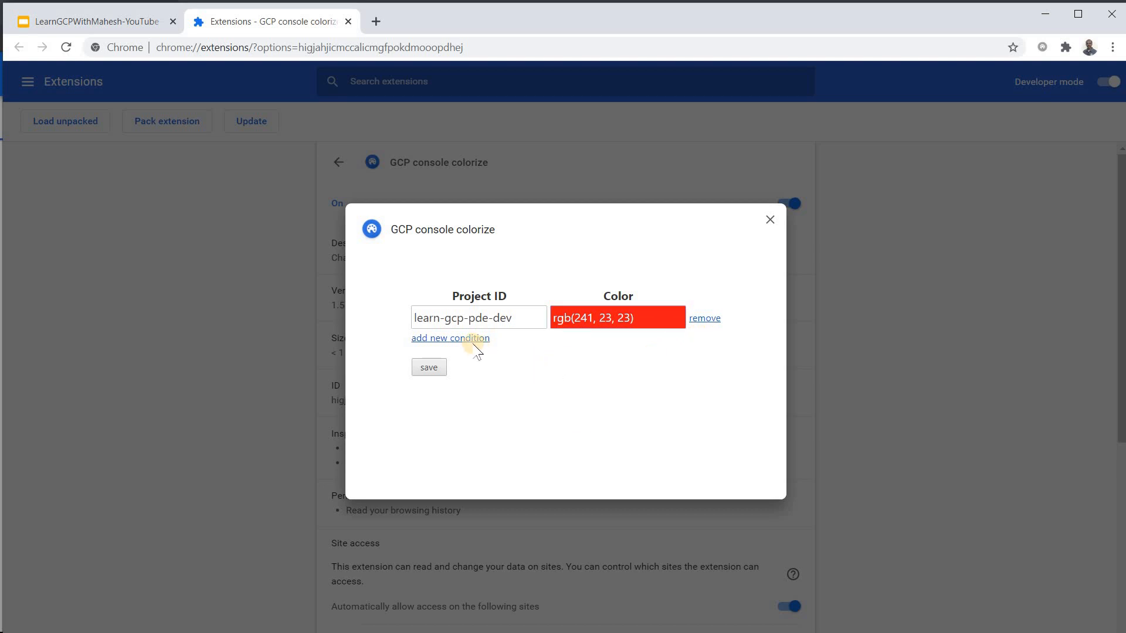
click(450, 338)
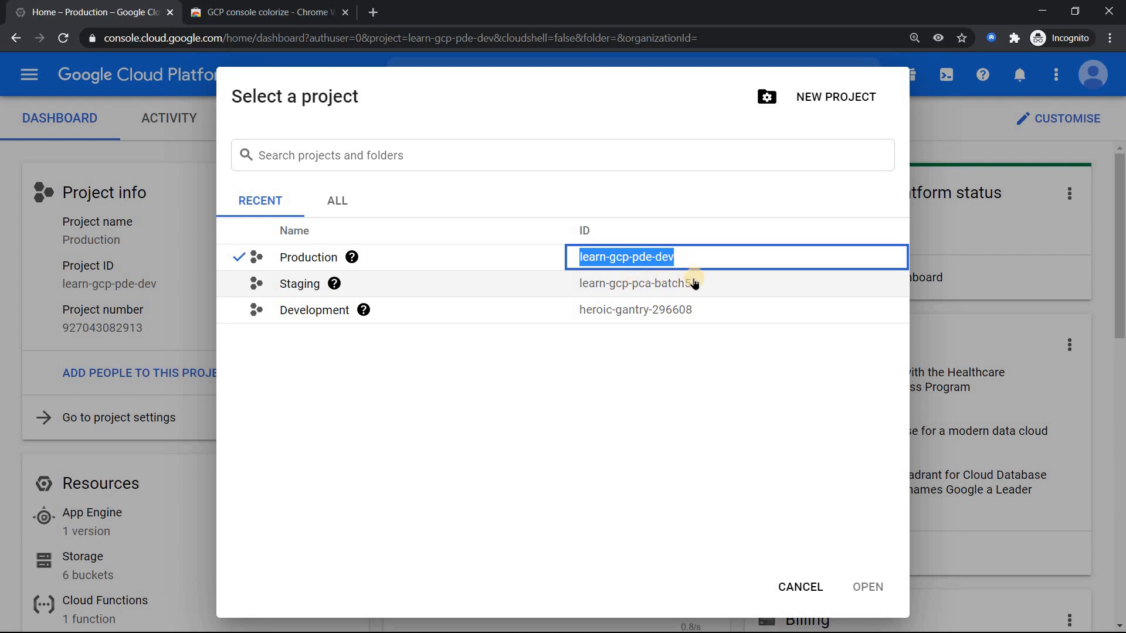
Copy the Staging project ID learn-gcp-pca-batch5 and return to the options
double_click(635, 283)
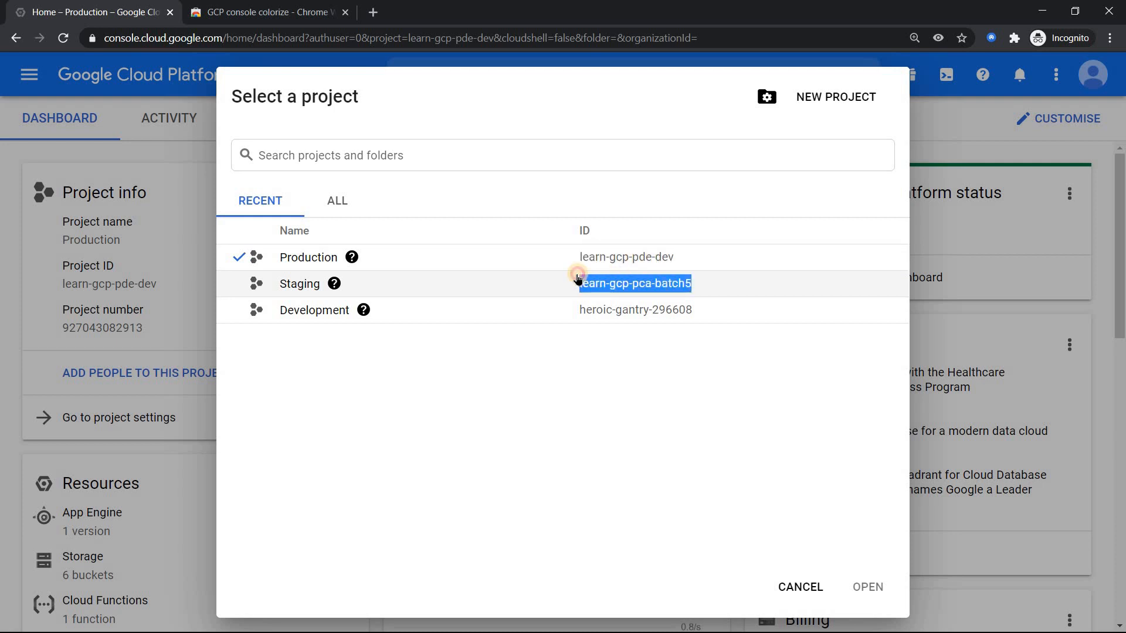
mouse_move(632, 334)
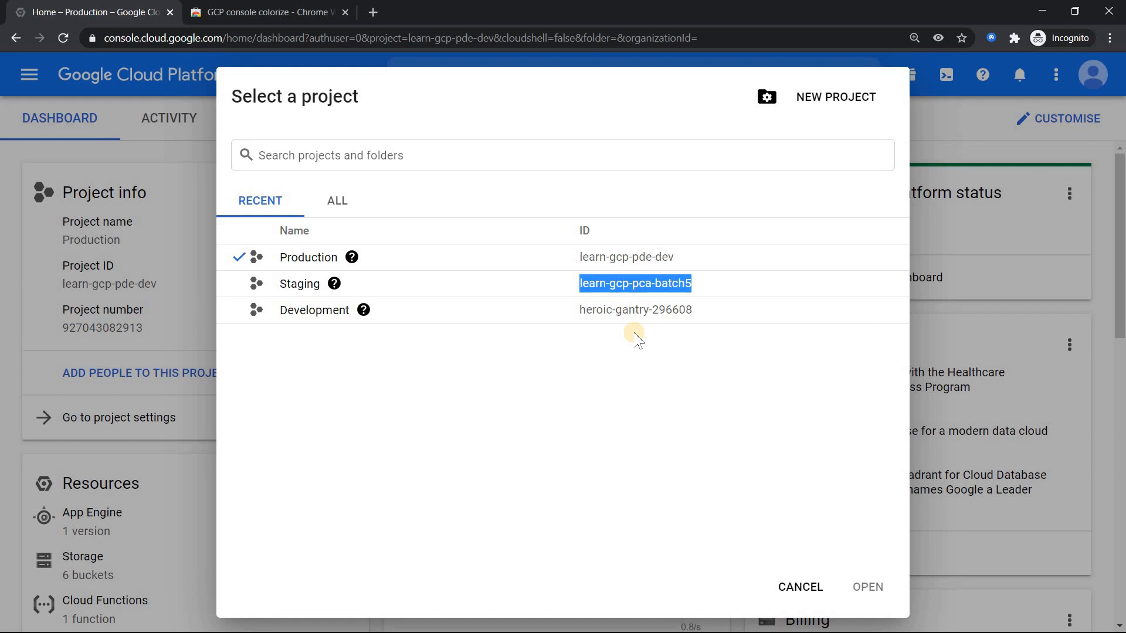
click(273, 21)
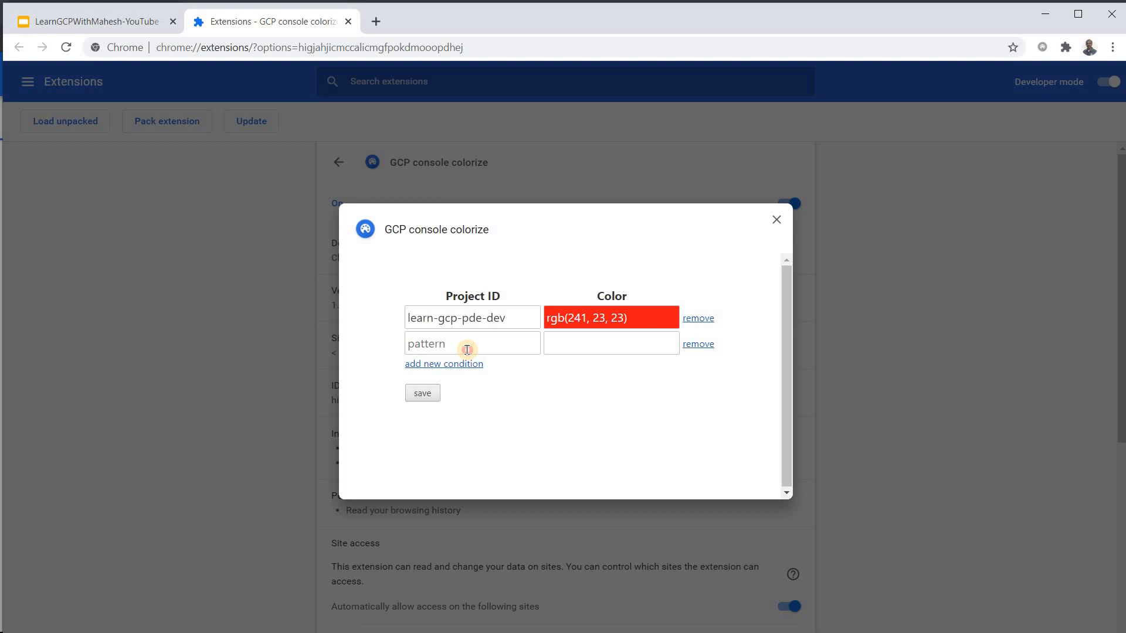
Give the Staging row learn-gcp-pca-batch5 a dark grey colour
click(610, 343)
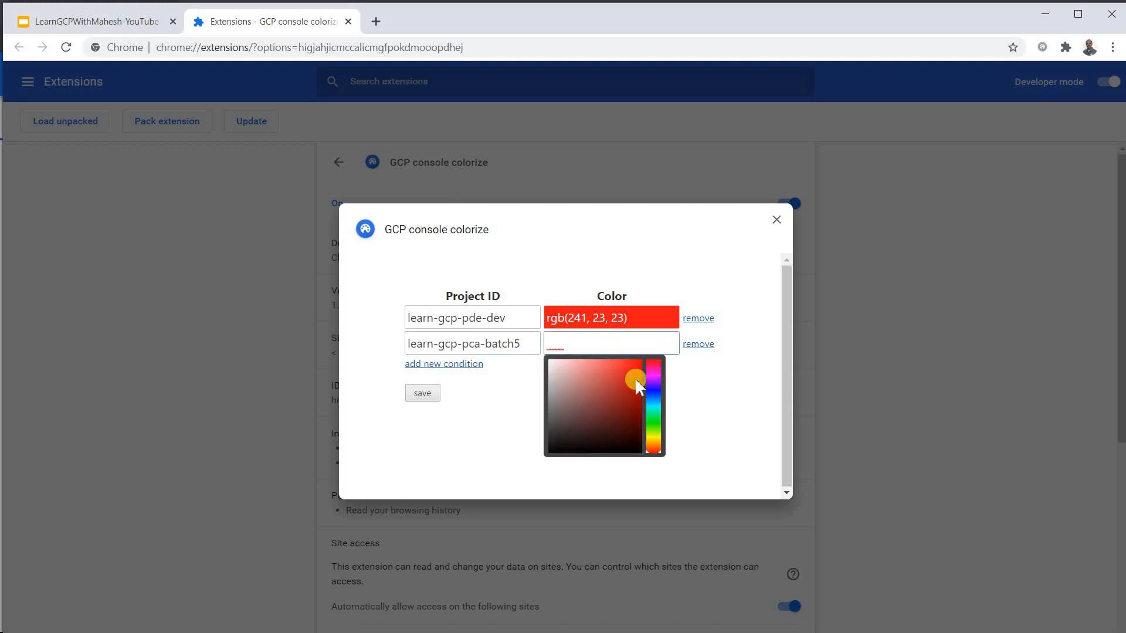
click(654, 419)
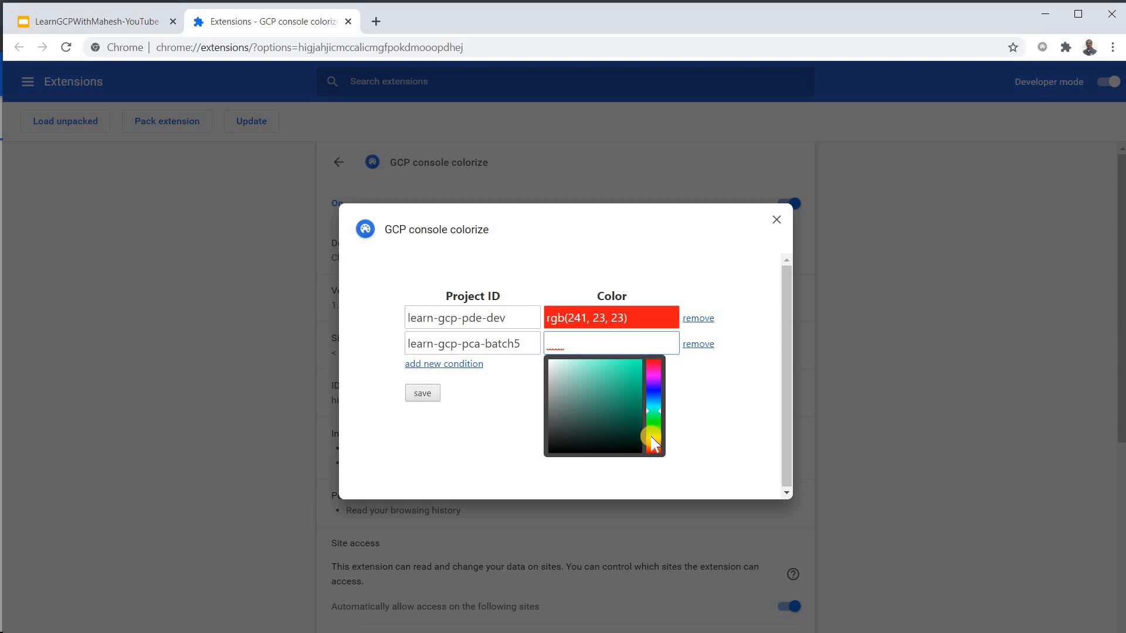
drag(653, 442, 654, 420)
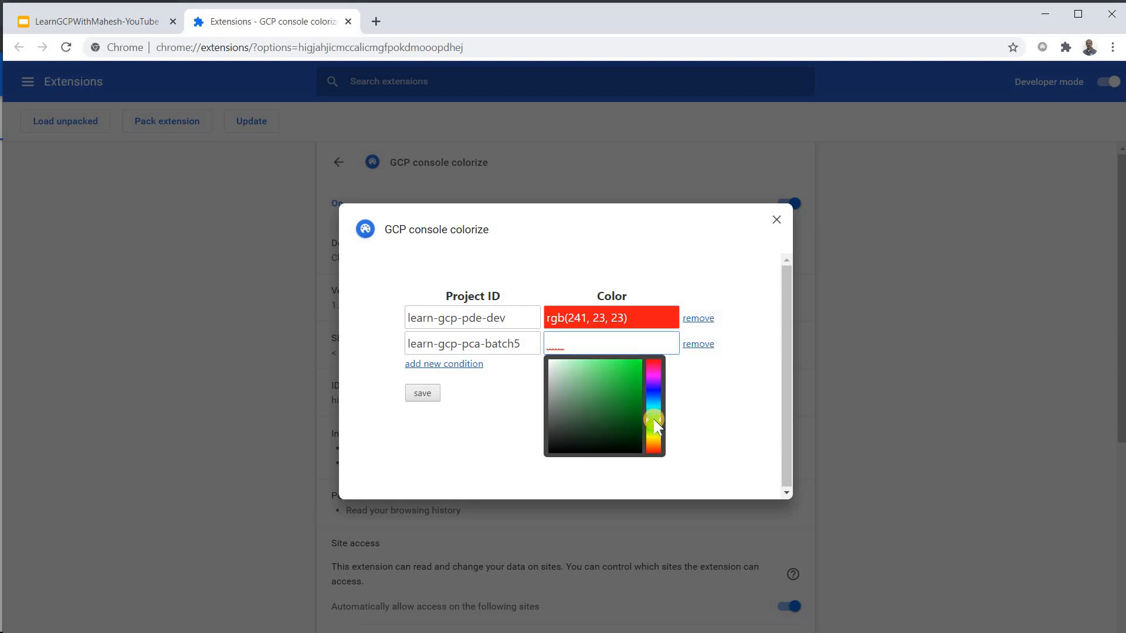
click(653, 420)
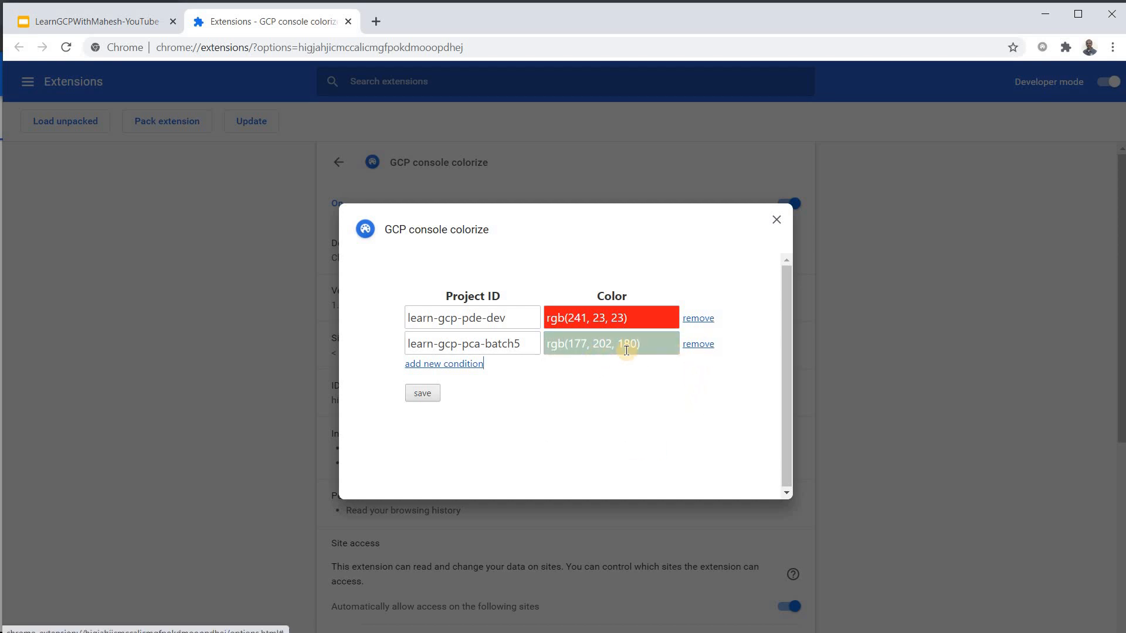
click(611, 344)
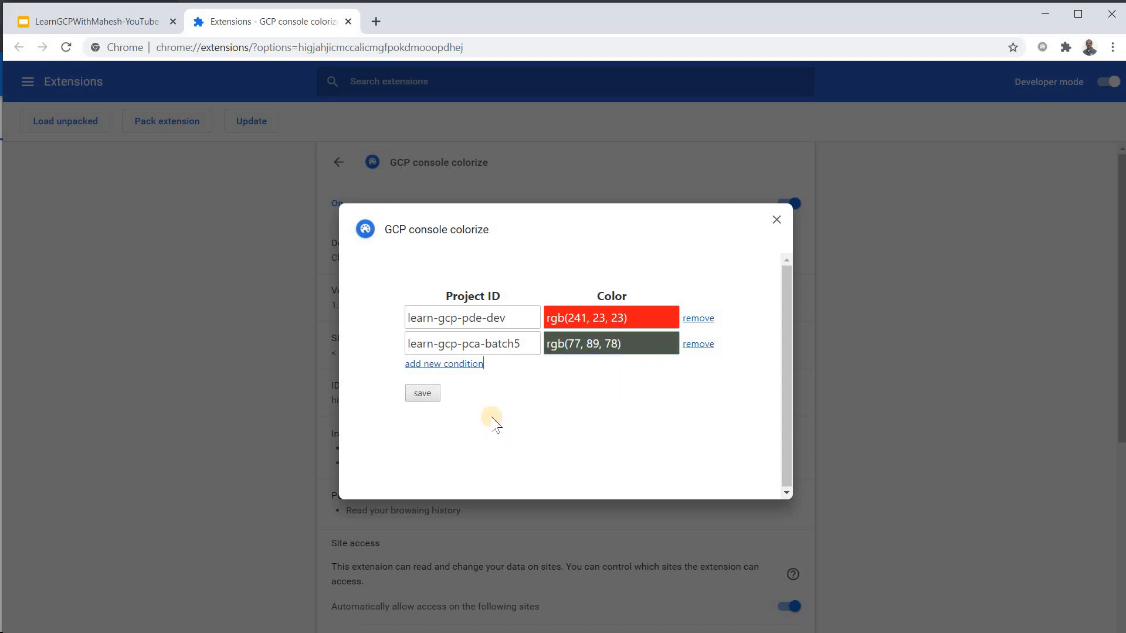
Add a third condition mapping heroic-gantry-296608 to bright green and save
click(443, 363)
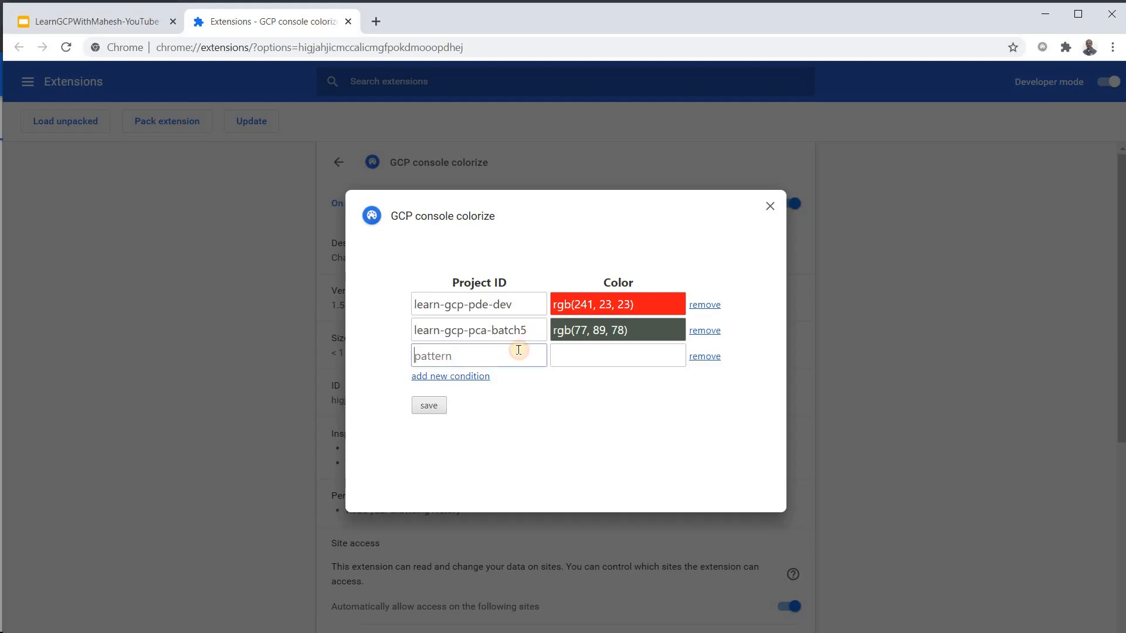
click(616, 355)
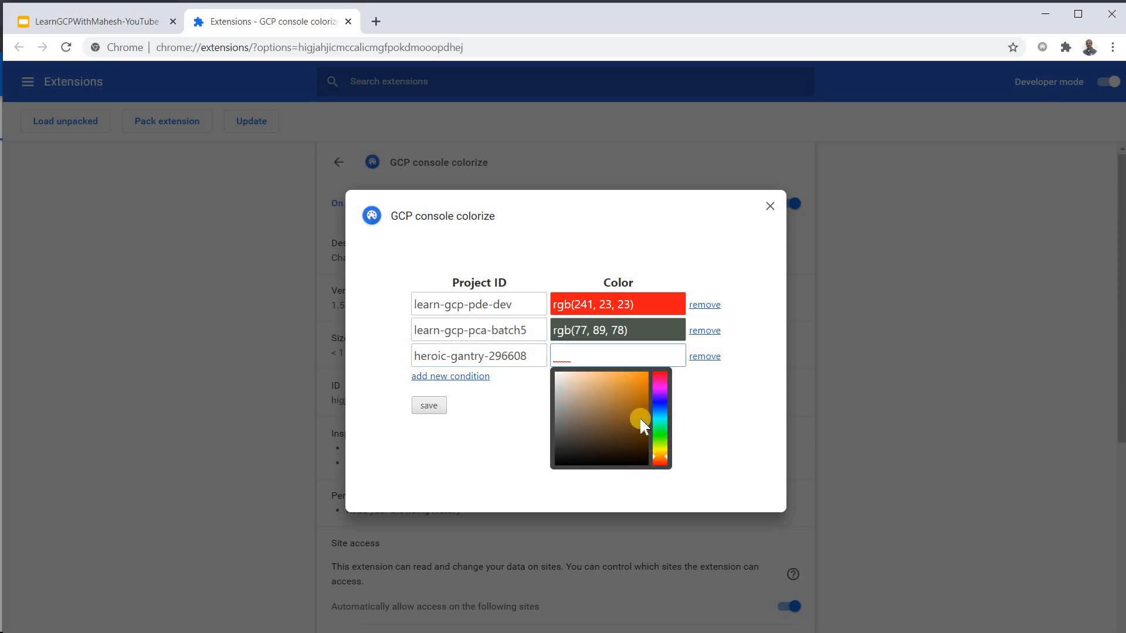
click(659, 385)
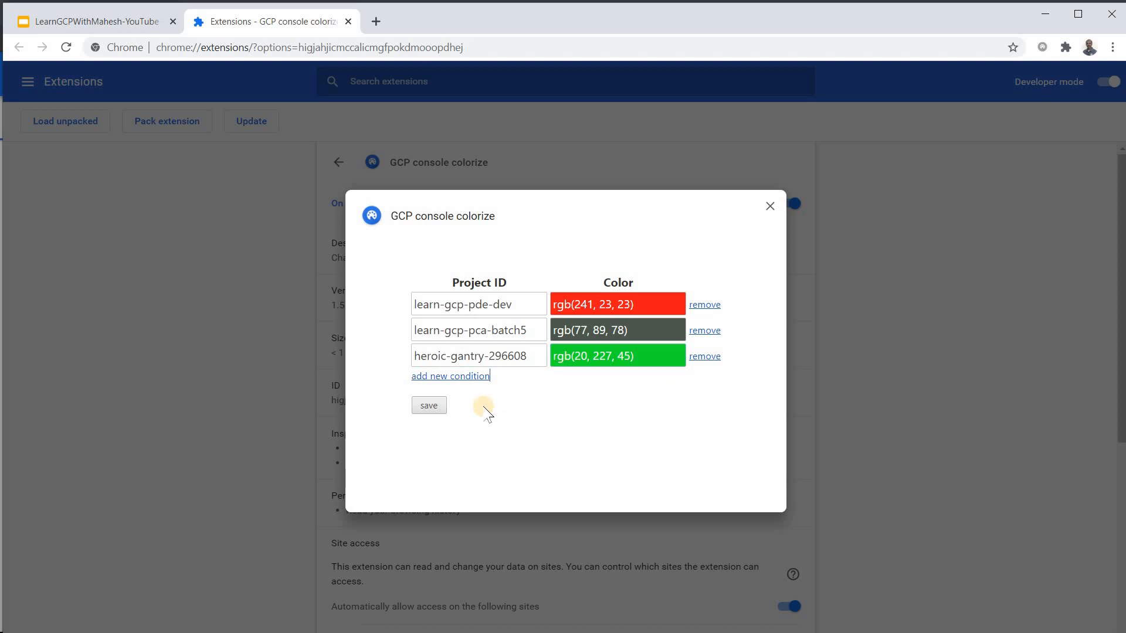
click(428, 405)
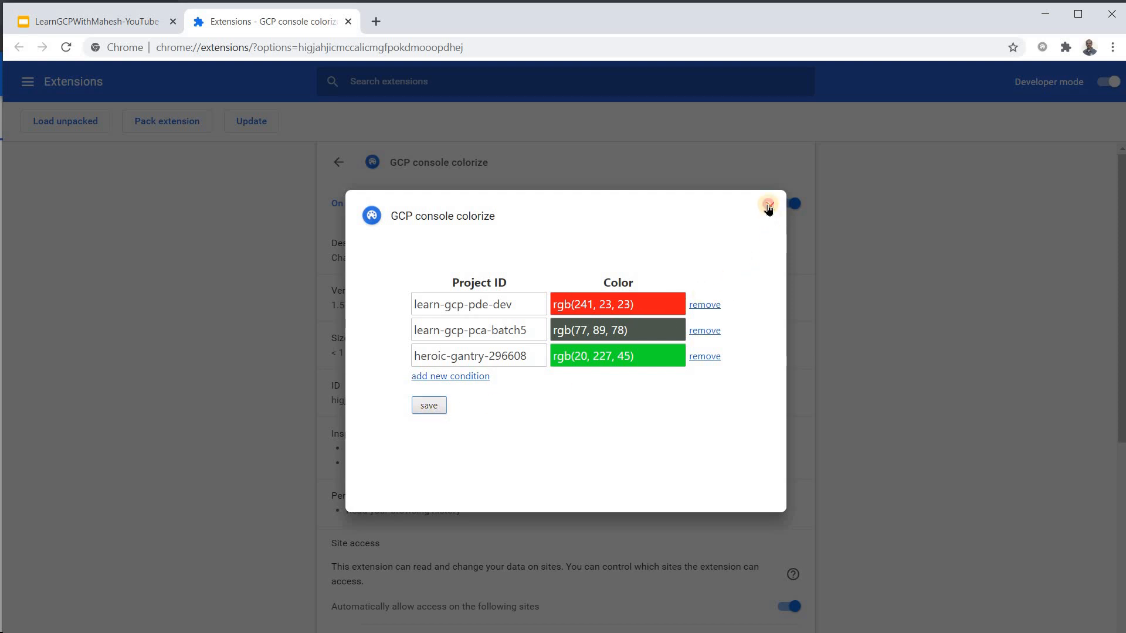
Close the options, see Production's red header, then switch to Staging with its grey header
click(768, 206)
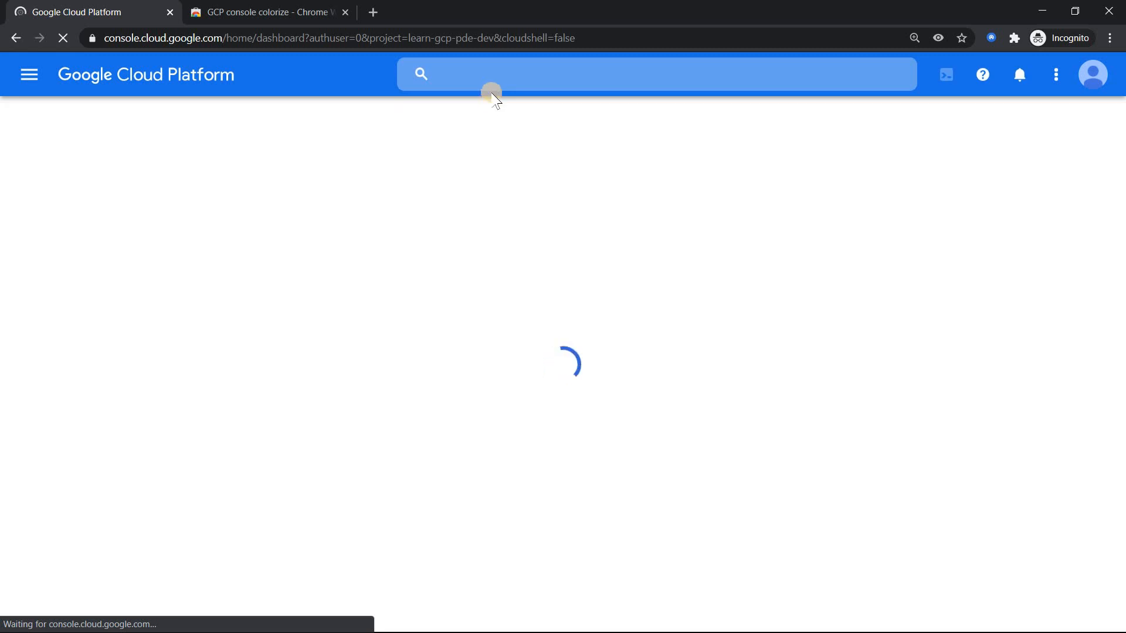
mouse_move(309, 38)
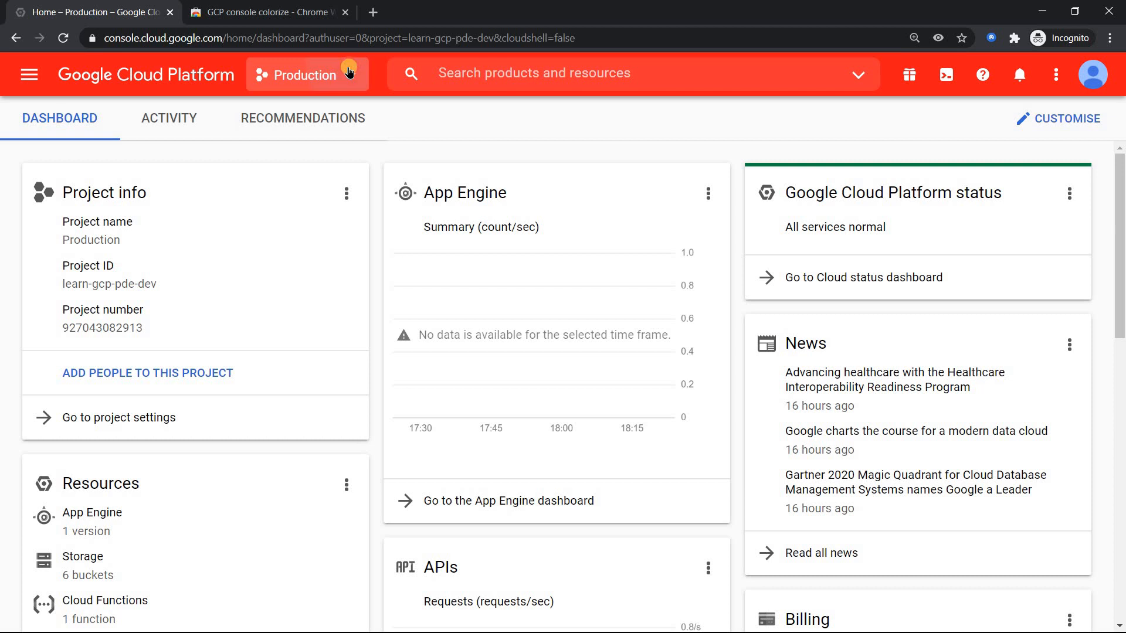
click(307, 74)
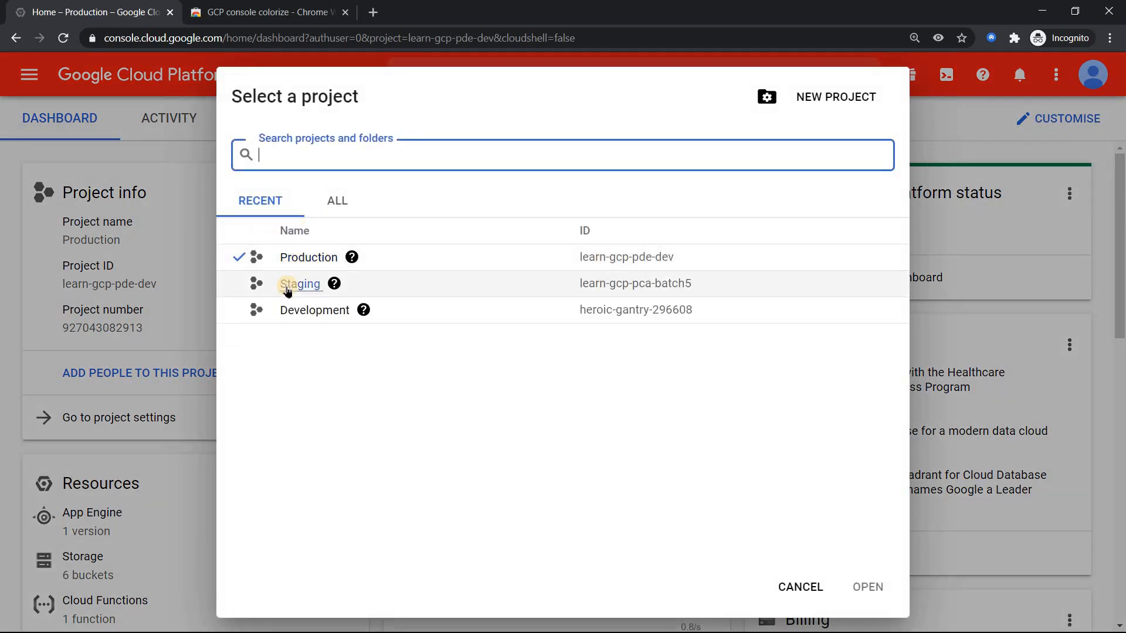
click(301, 284)
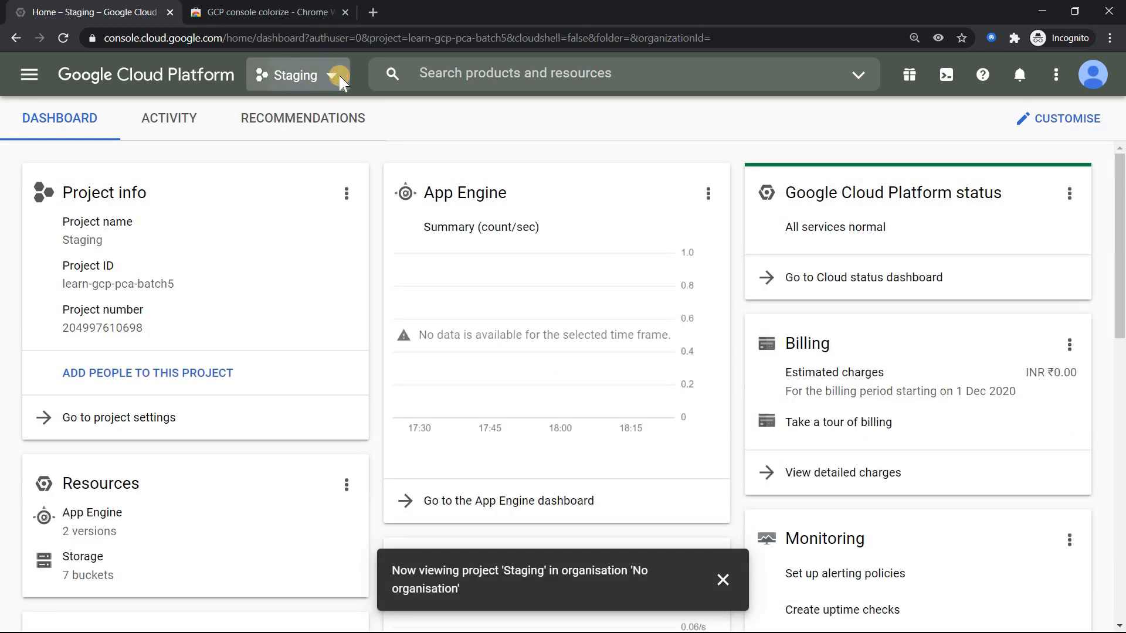
click(295, 74)
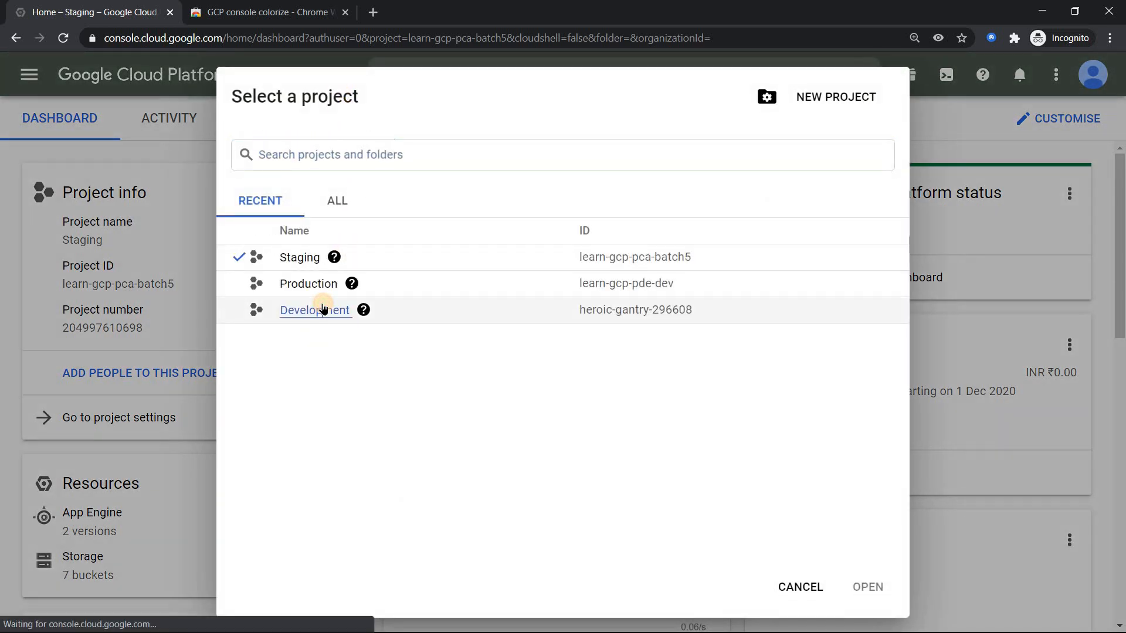
Switch to Development showing a green header, then back to Production showing red
click(314, 310)
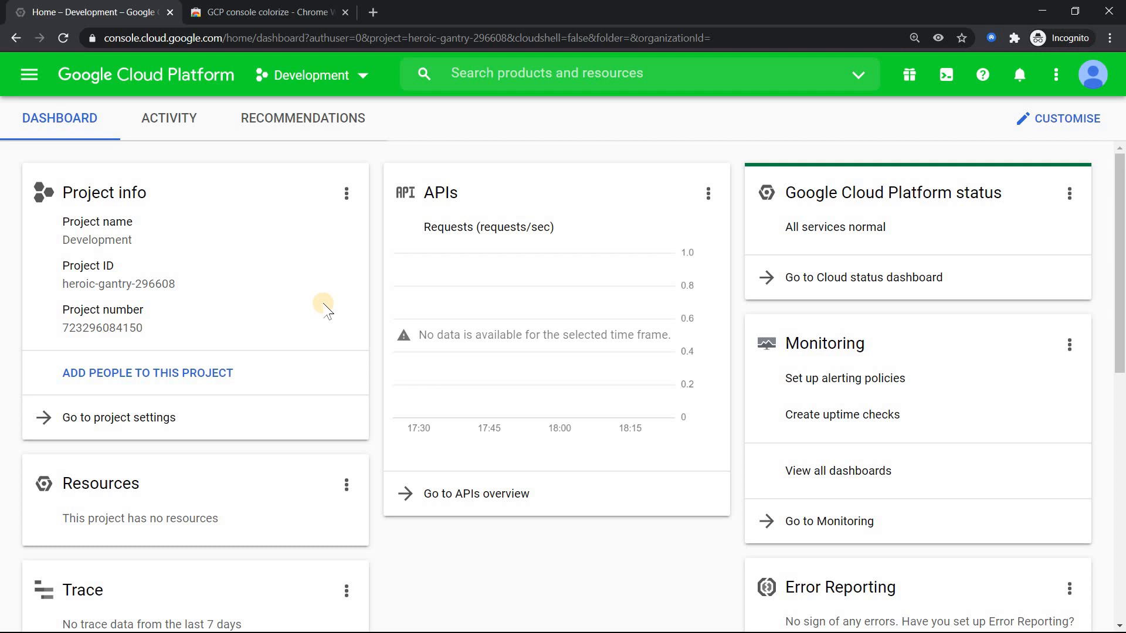
click(310, 75)
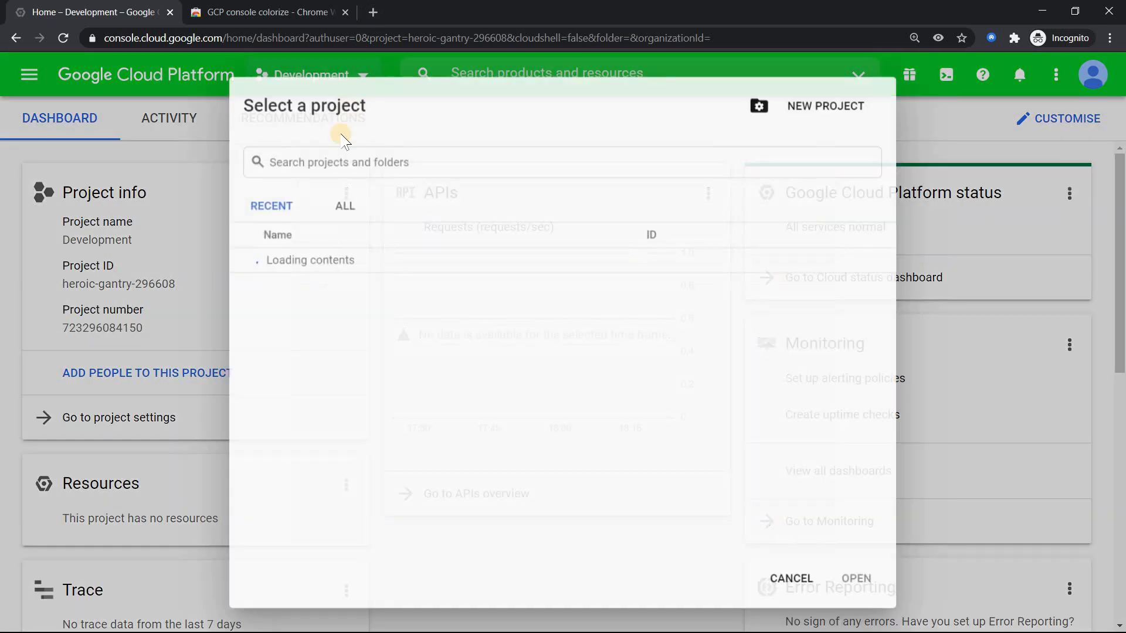
click(309, 310)
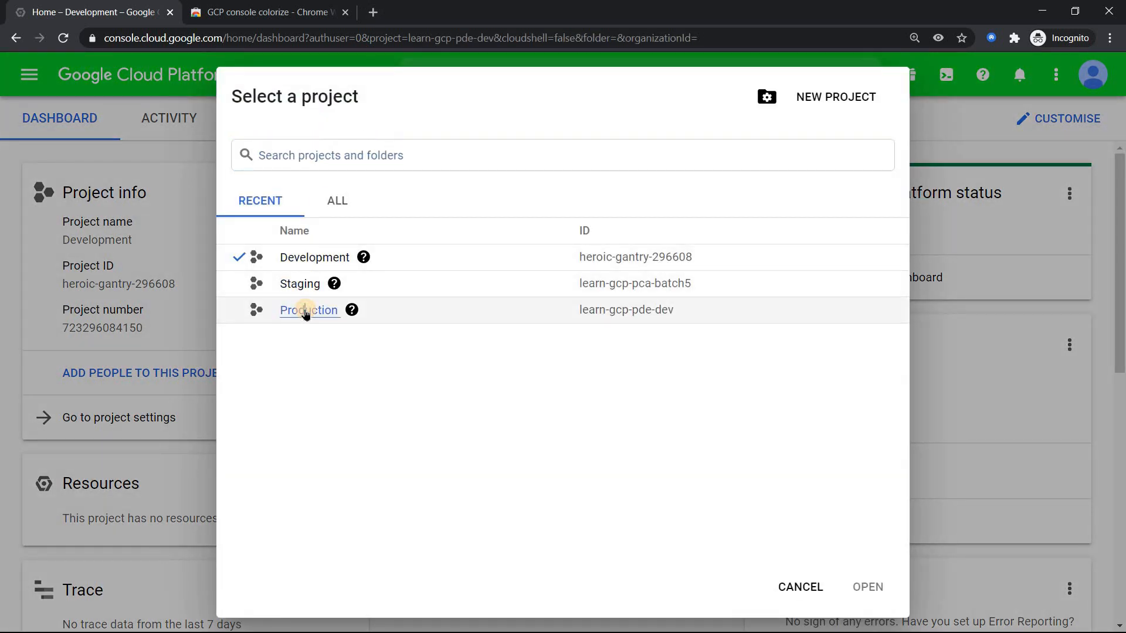
click(310, 310)
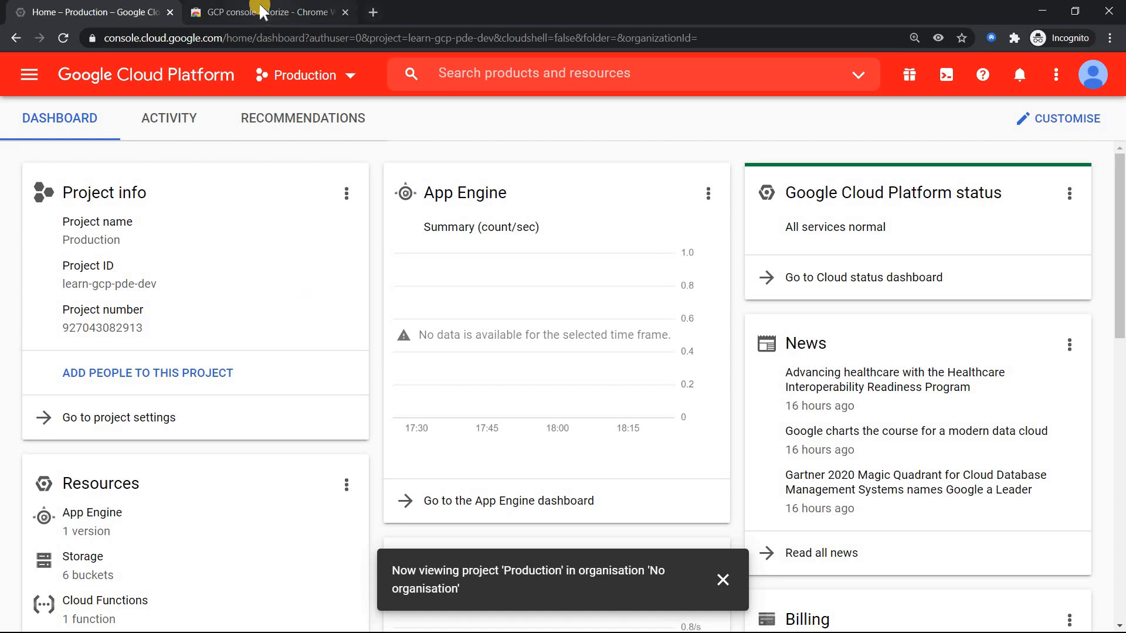
Glance at the extension's Web Store page and return to the Production dashboard
click(266, 12)
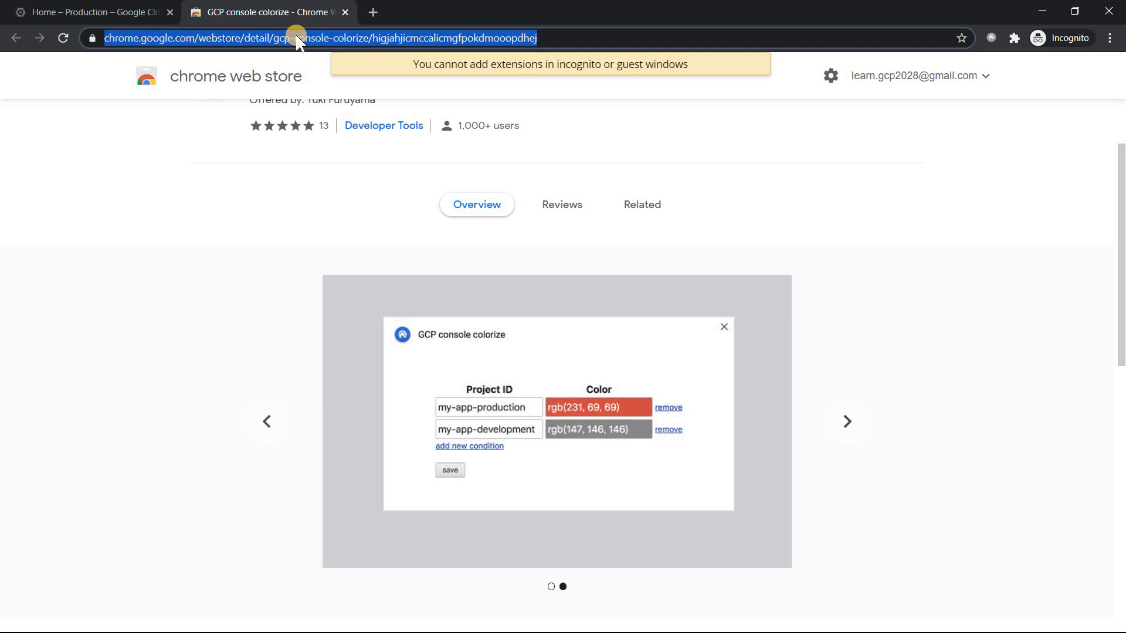
click(91, 12)
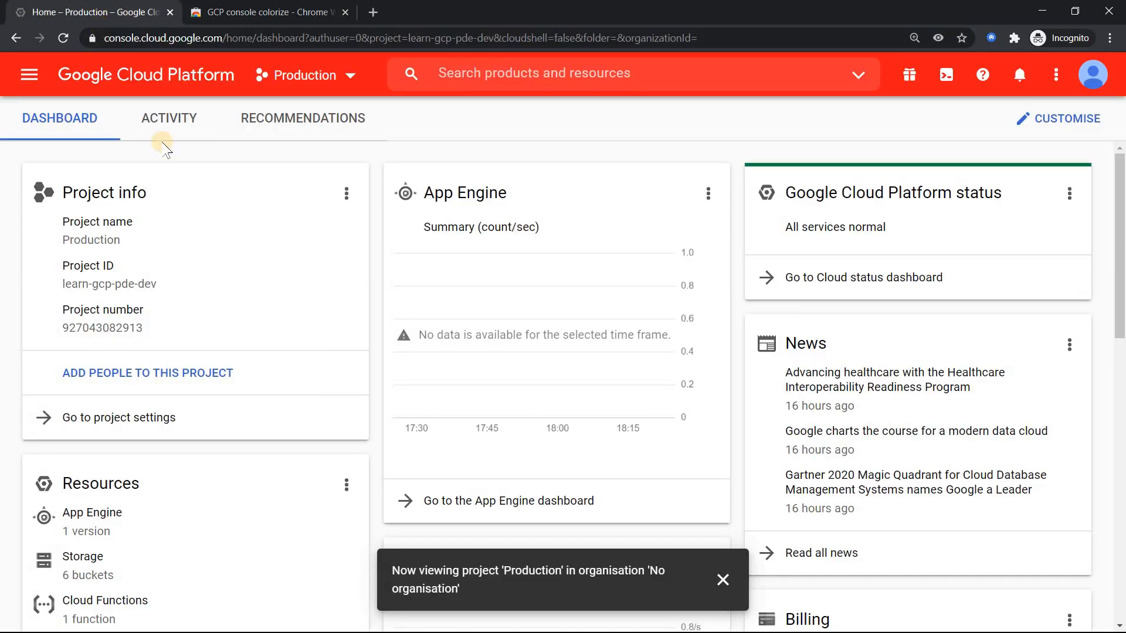